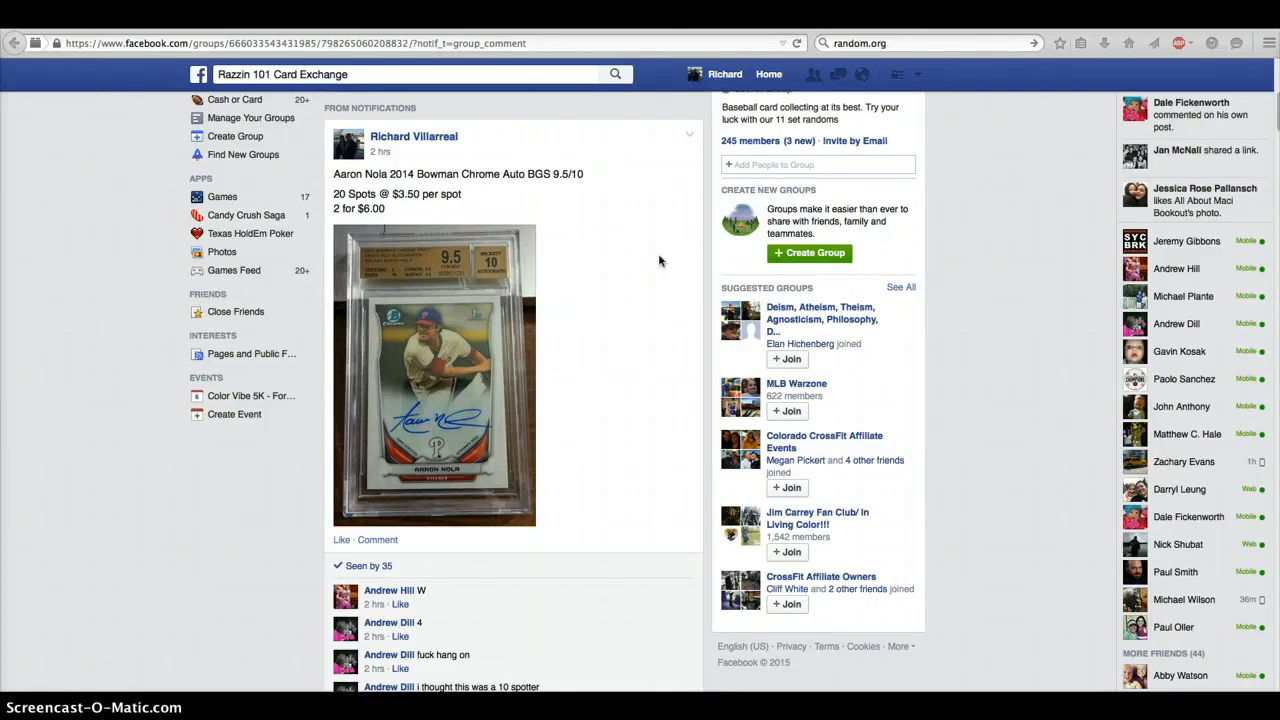
# Select the commenter's numbered 20-spot list in the thread and copy it.
pyautogui.scroll(-3)
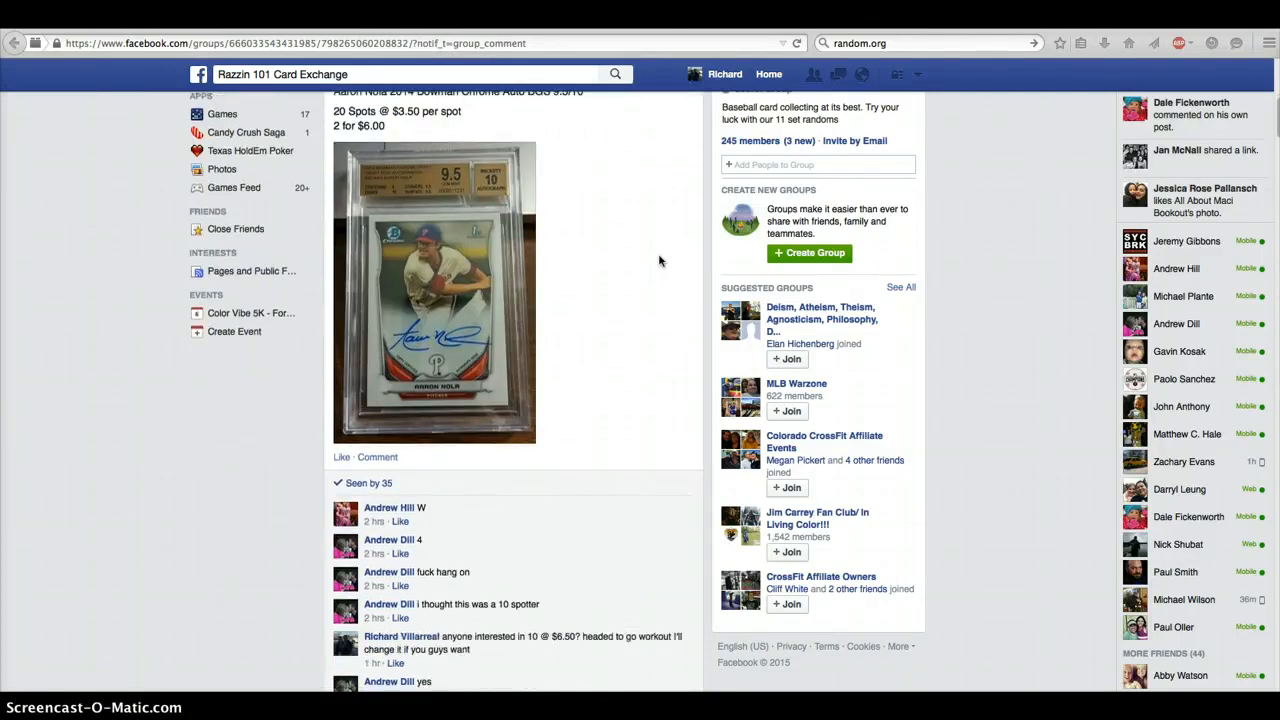
pyautogui.scroll(-3)
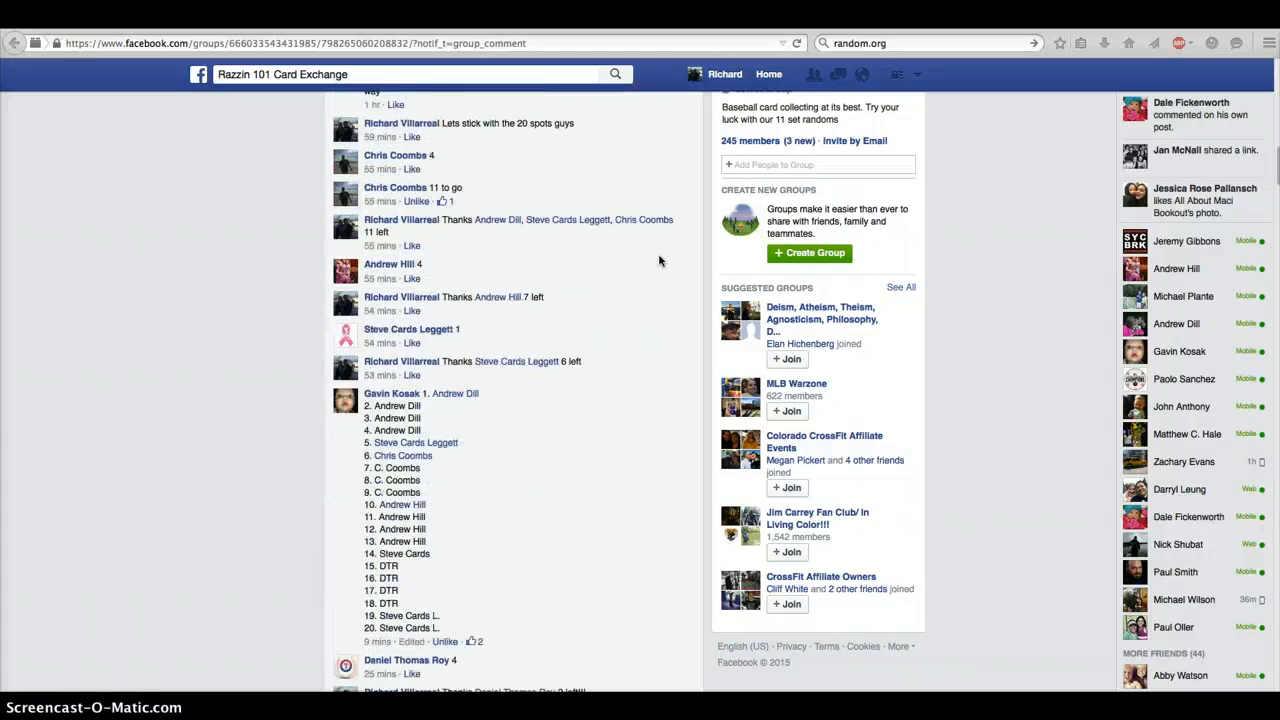
pyautogui.scroll(-3)
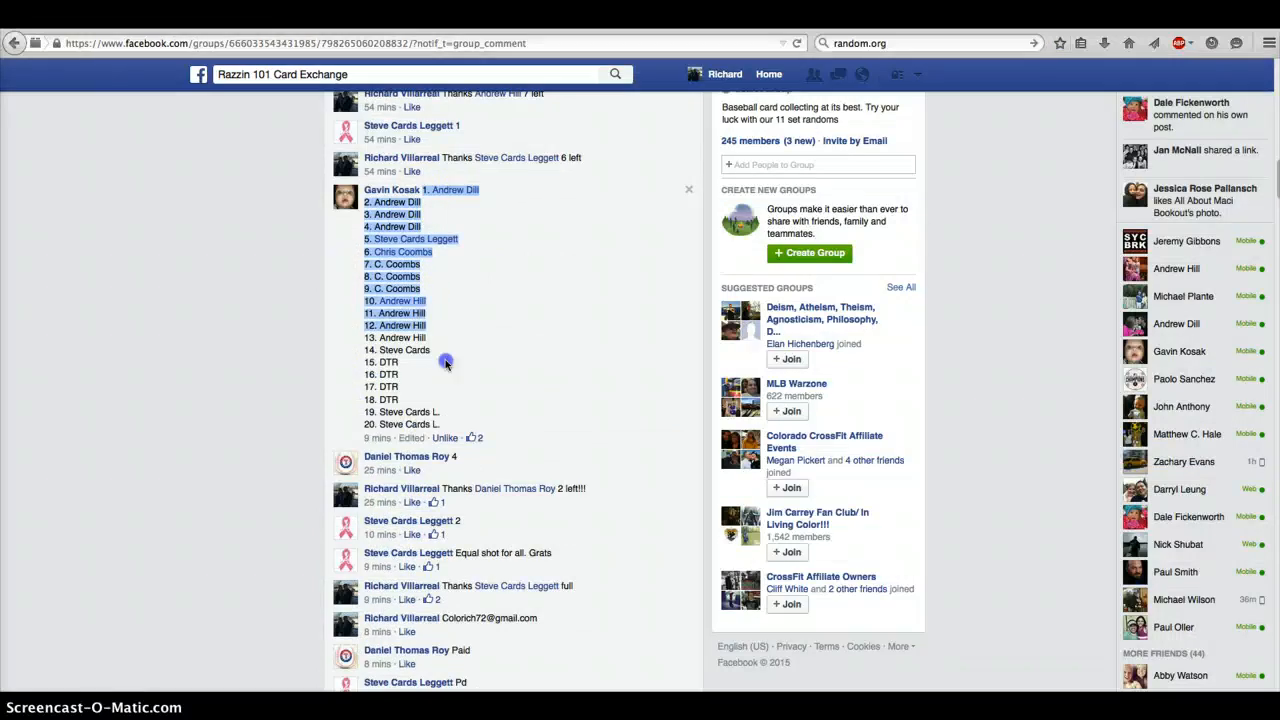
pyautogui.rightClick(448, 360)
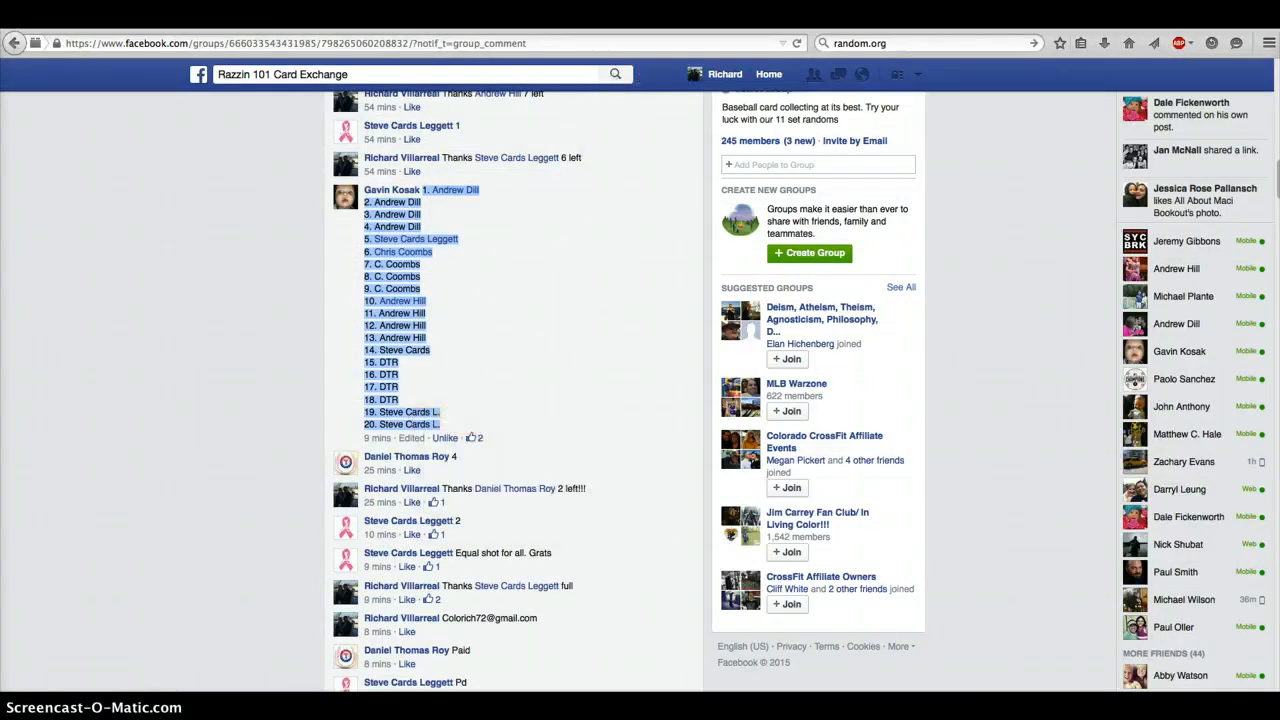
# Paste the 20 numbered spot names into the Part 1 list field and check through entry 20.
pyautogui.rightClick(462, 376)
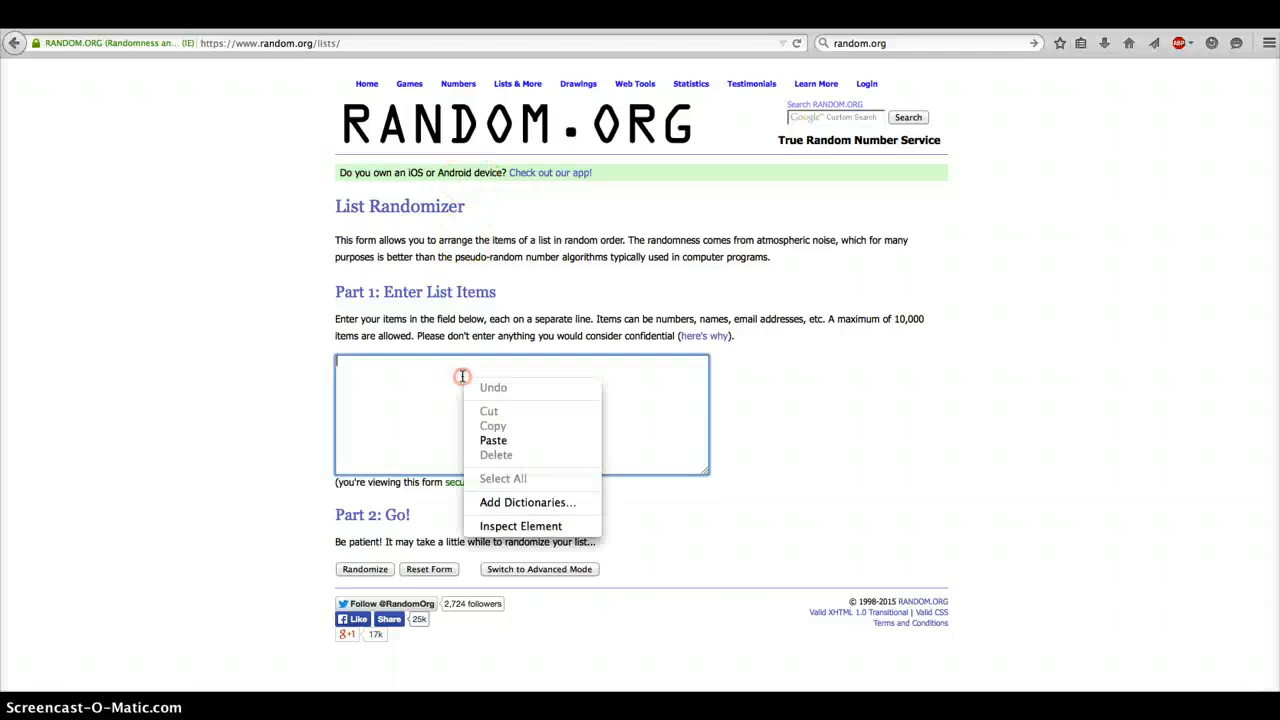
pyautogui.click(492, 440)
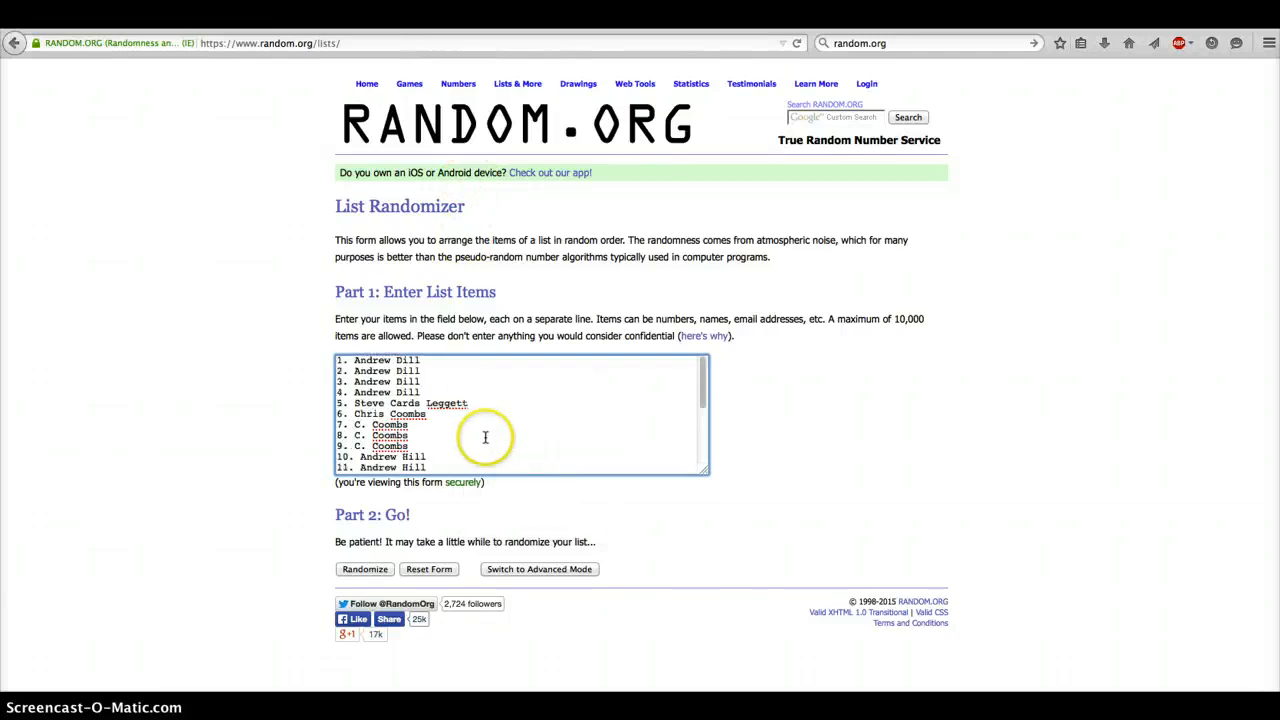
pyautogui.moveTo(210, 316)
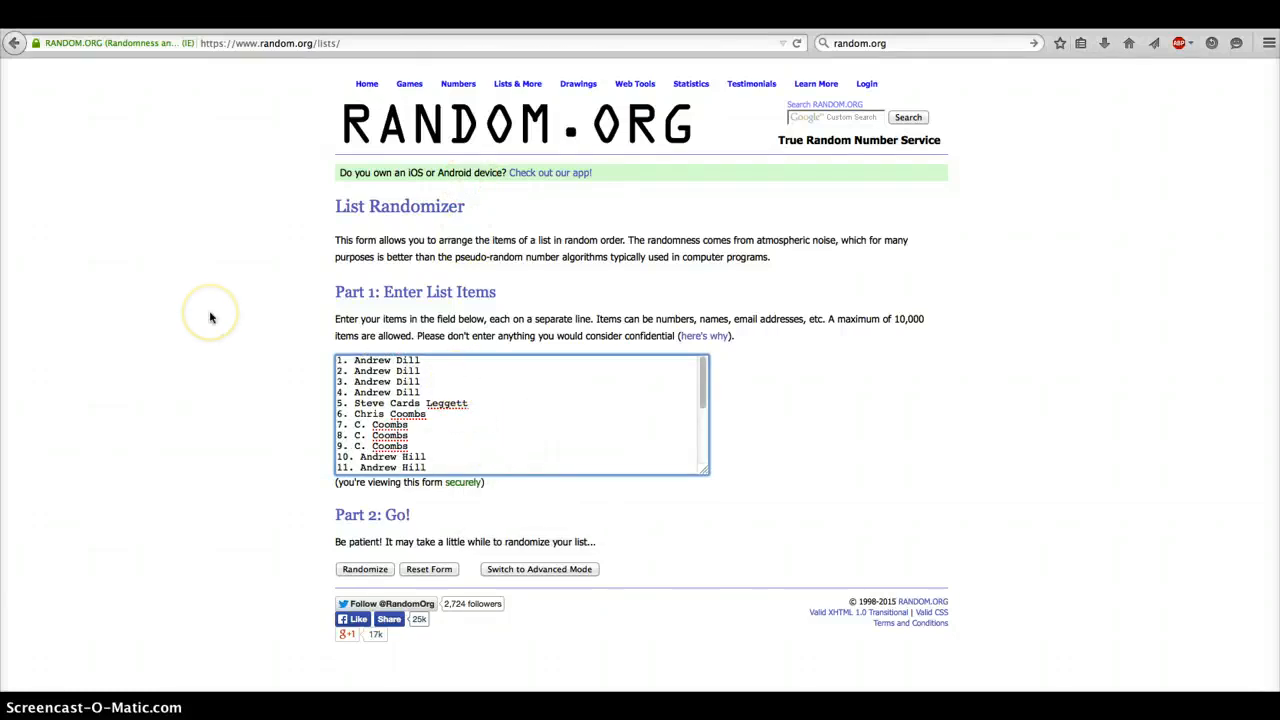
pyautogui.moveTo(210, 318)
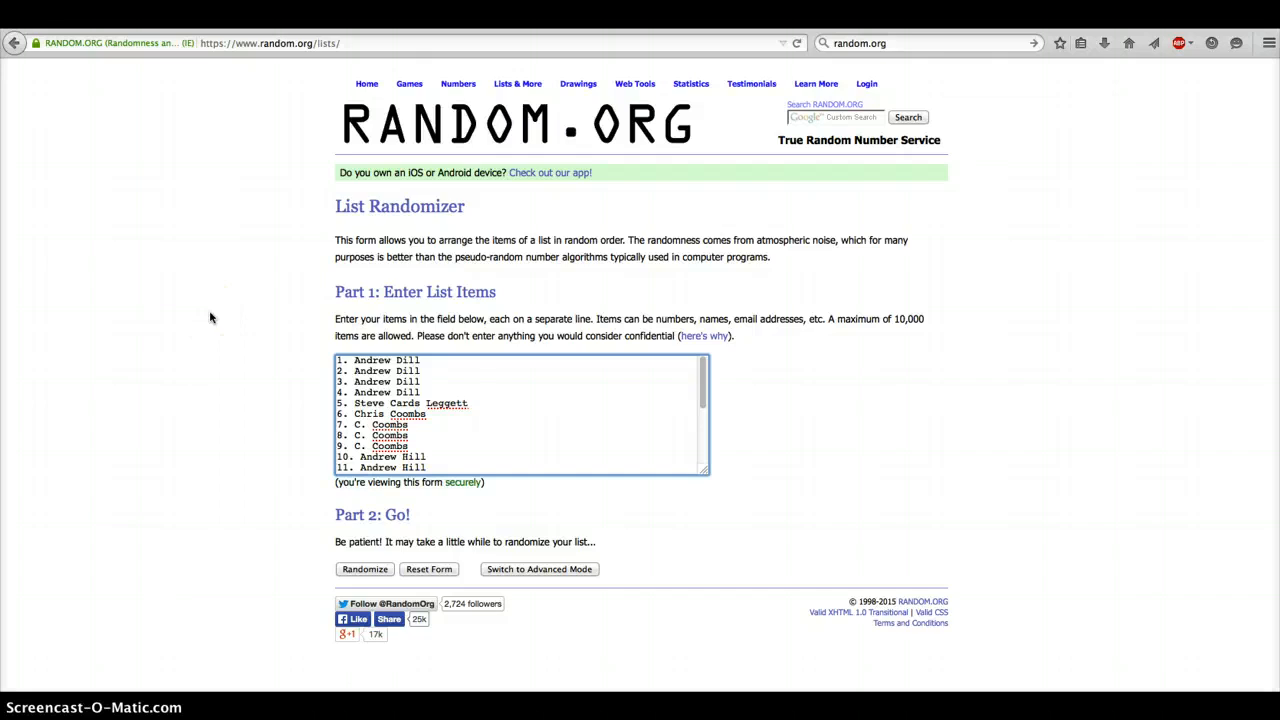
pyautogui.moveTo(248, 330)
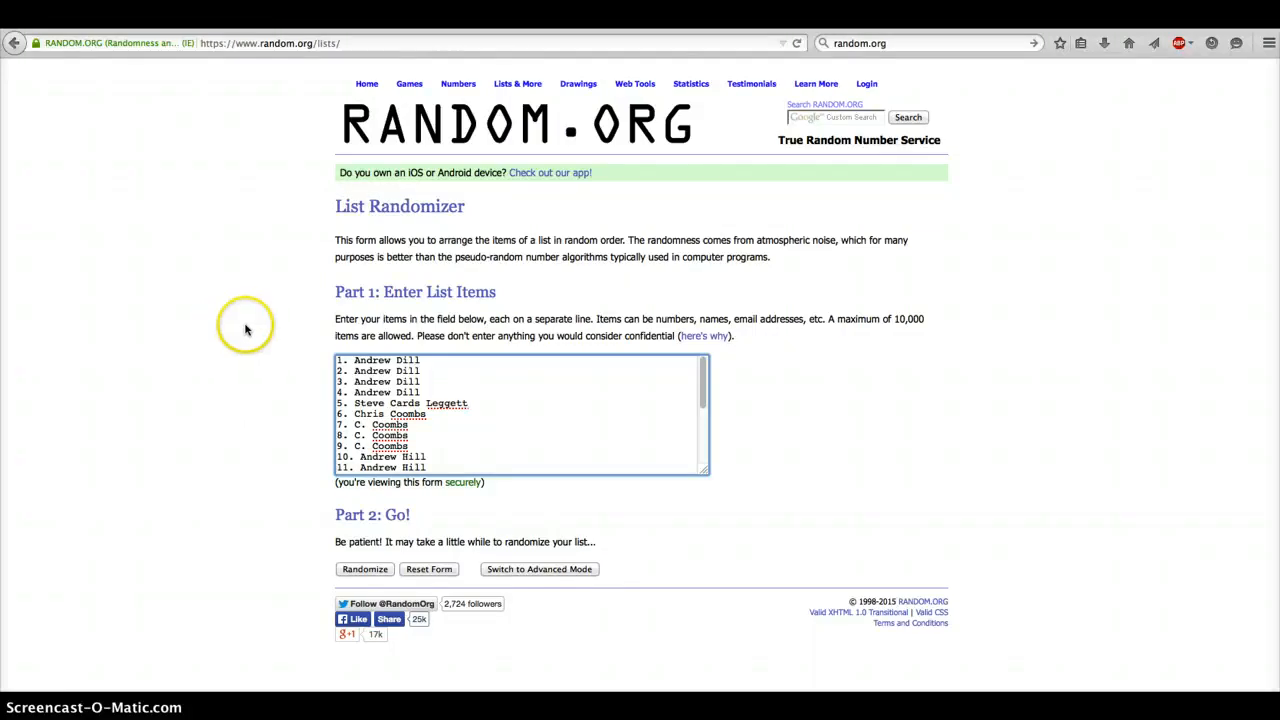
pyautogui.scroll(-3)
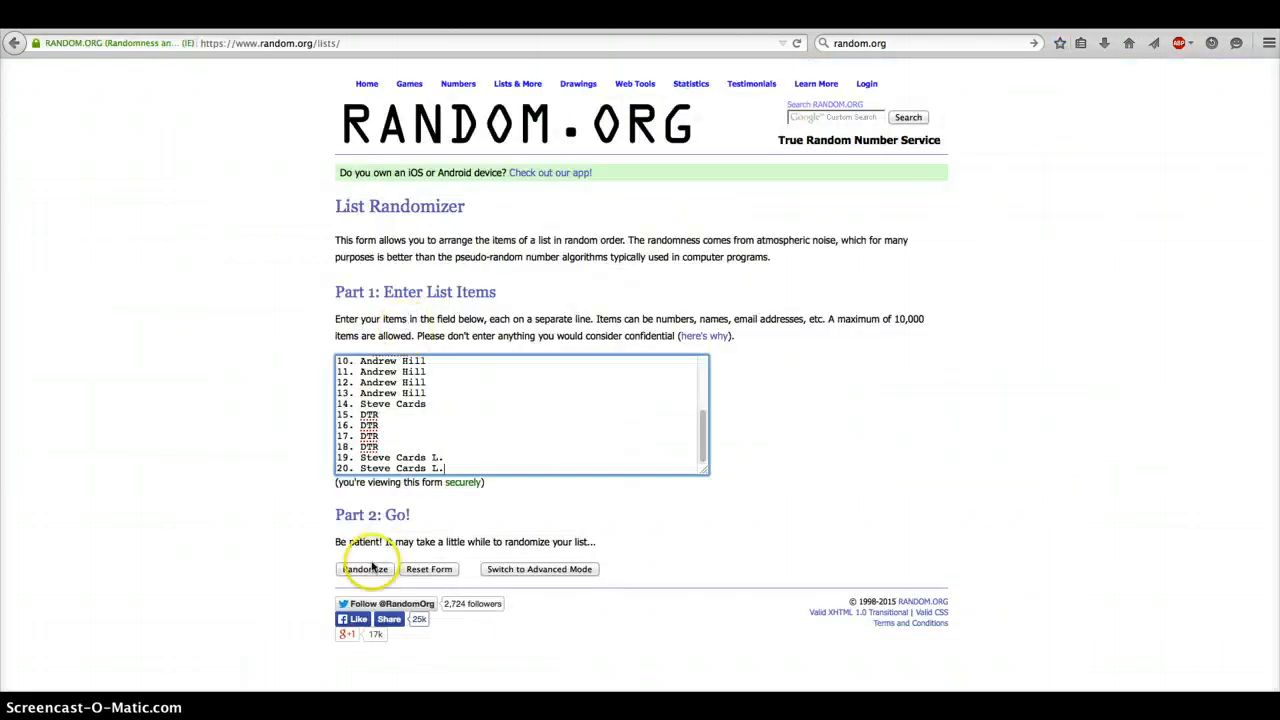
# Randomize the 20-item list, confirm the item count, and rerun the shuffle through the final draw.
pyautogui.click(364, 568)
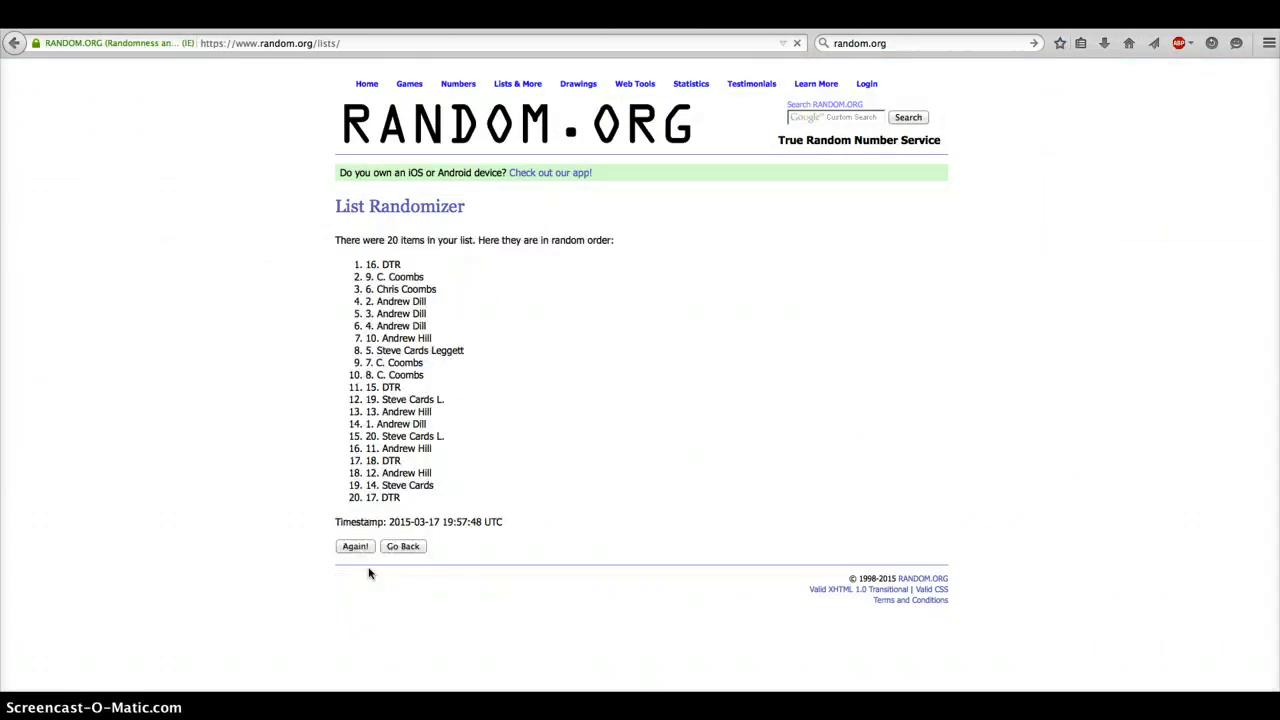
pyautogui.doubleClick(410, 240)
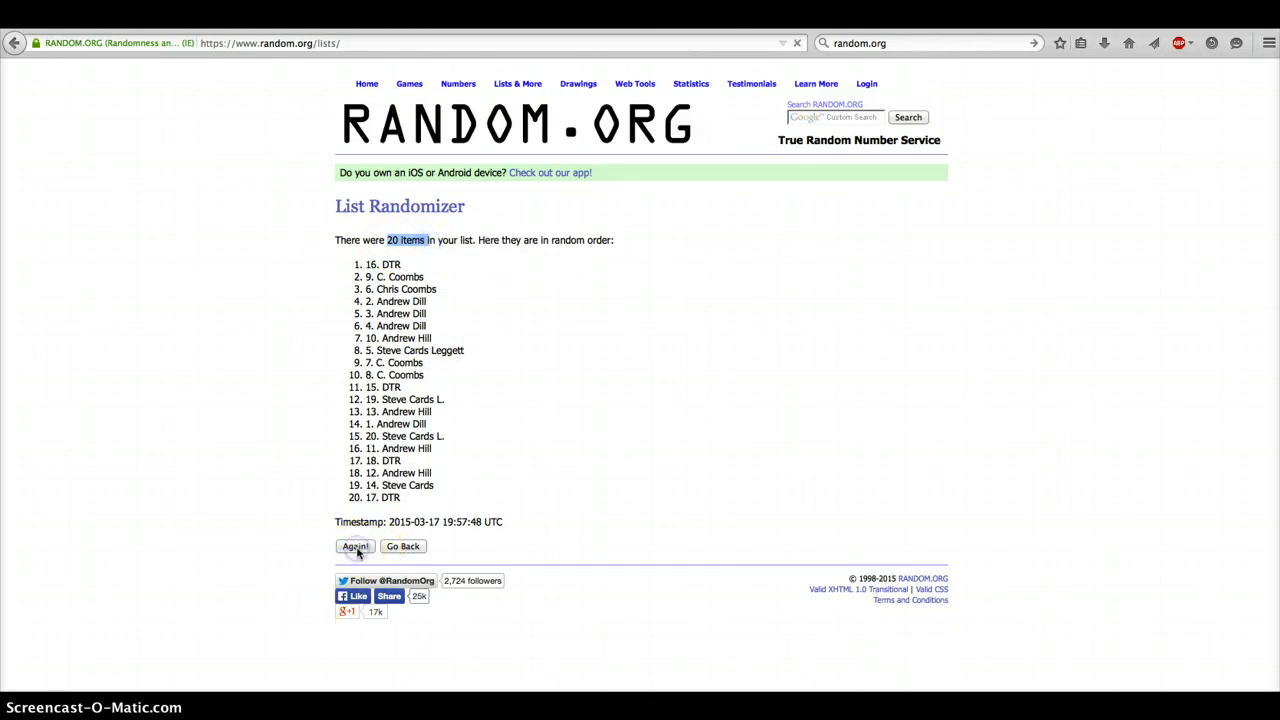
pyautogui.click(356, 546)
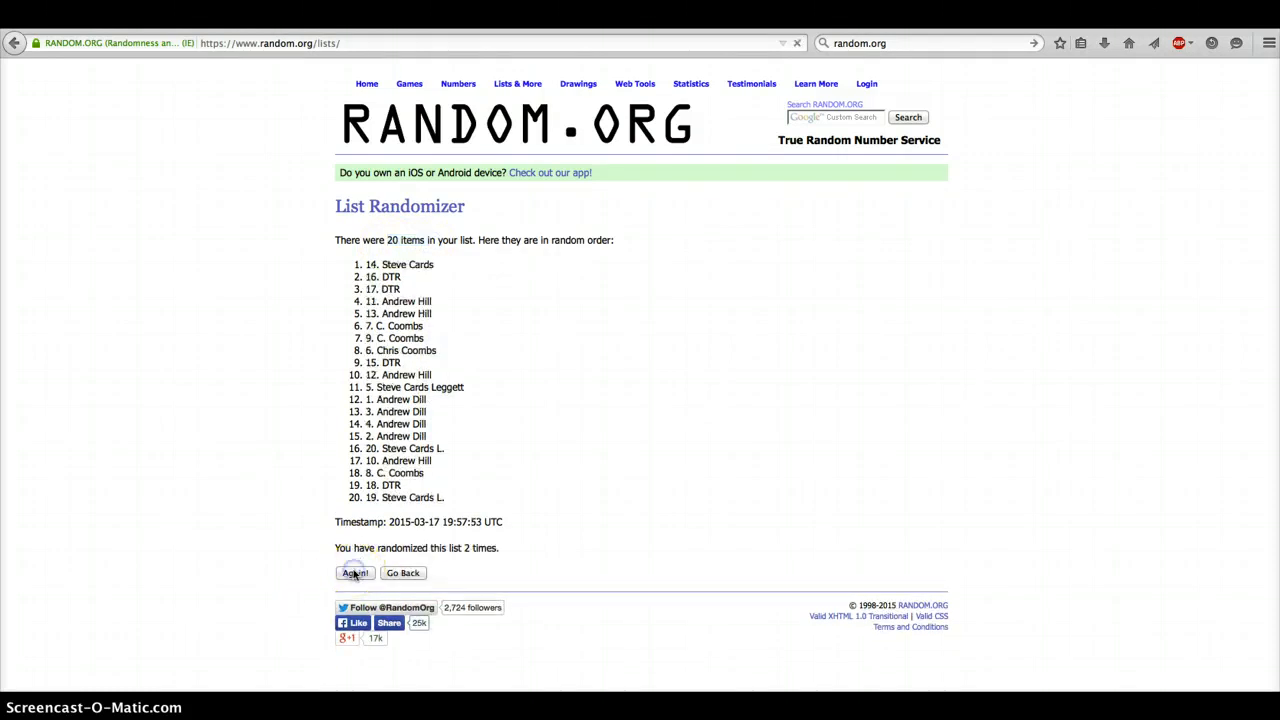
pyautogui.click(356, 572)
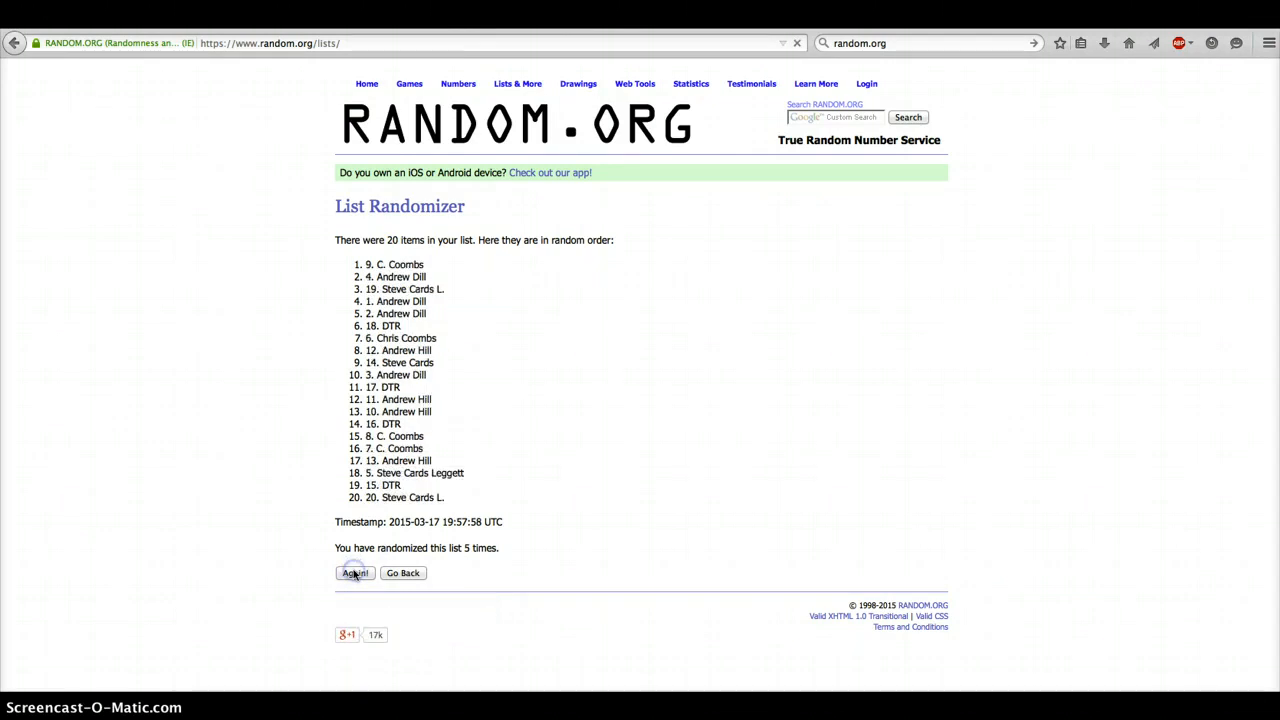
pyautogui.click(354, 572)
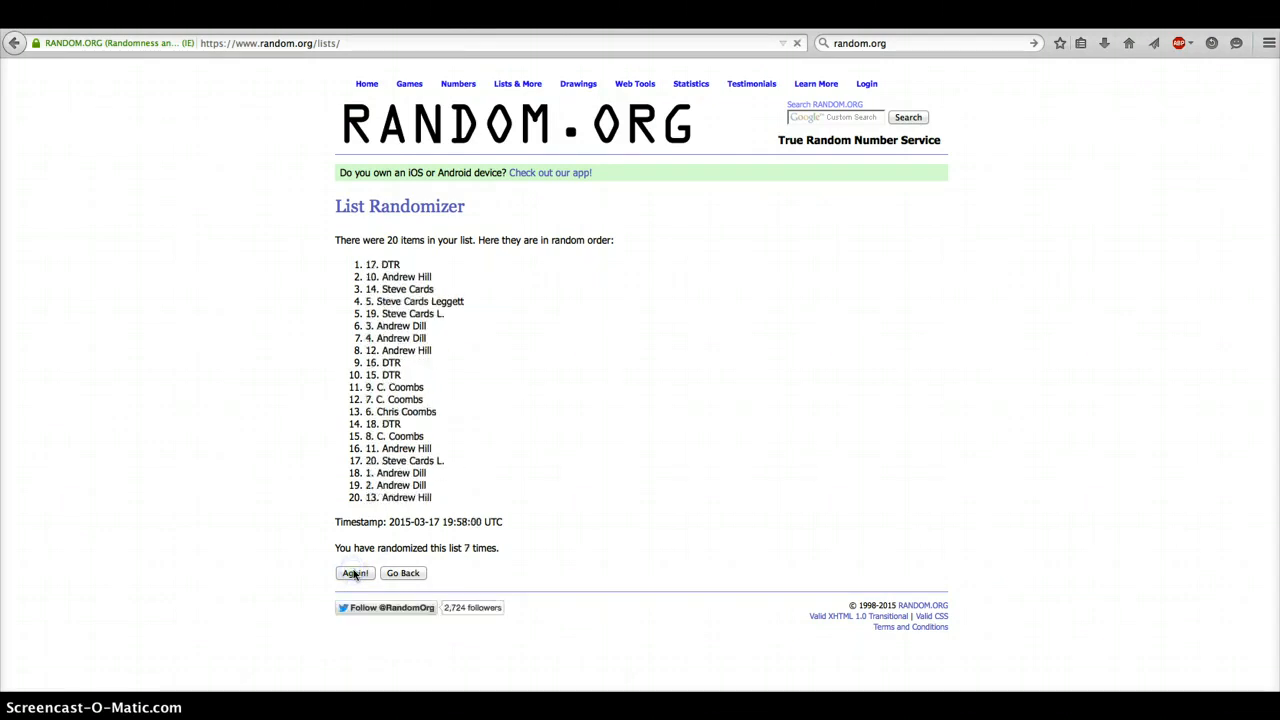
pyautogui.click(354, 572)
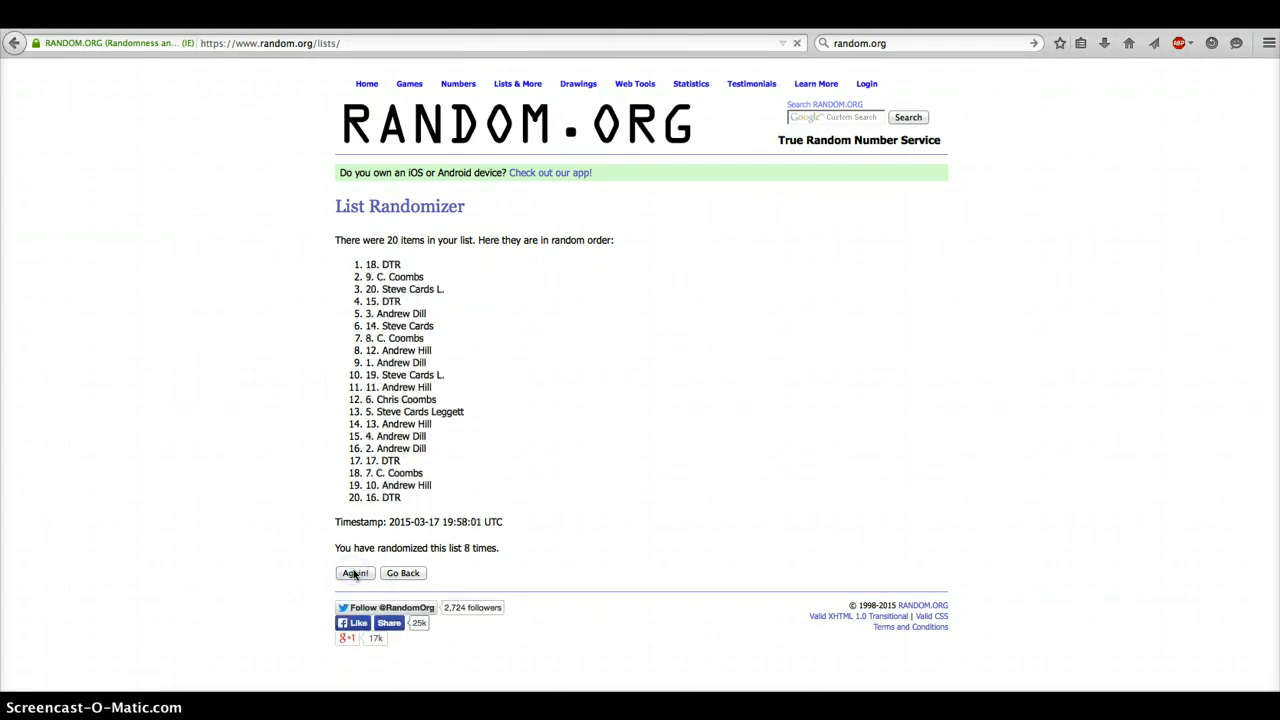
pyautogui.click(356, 572)
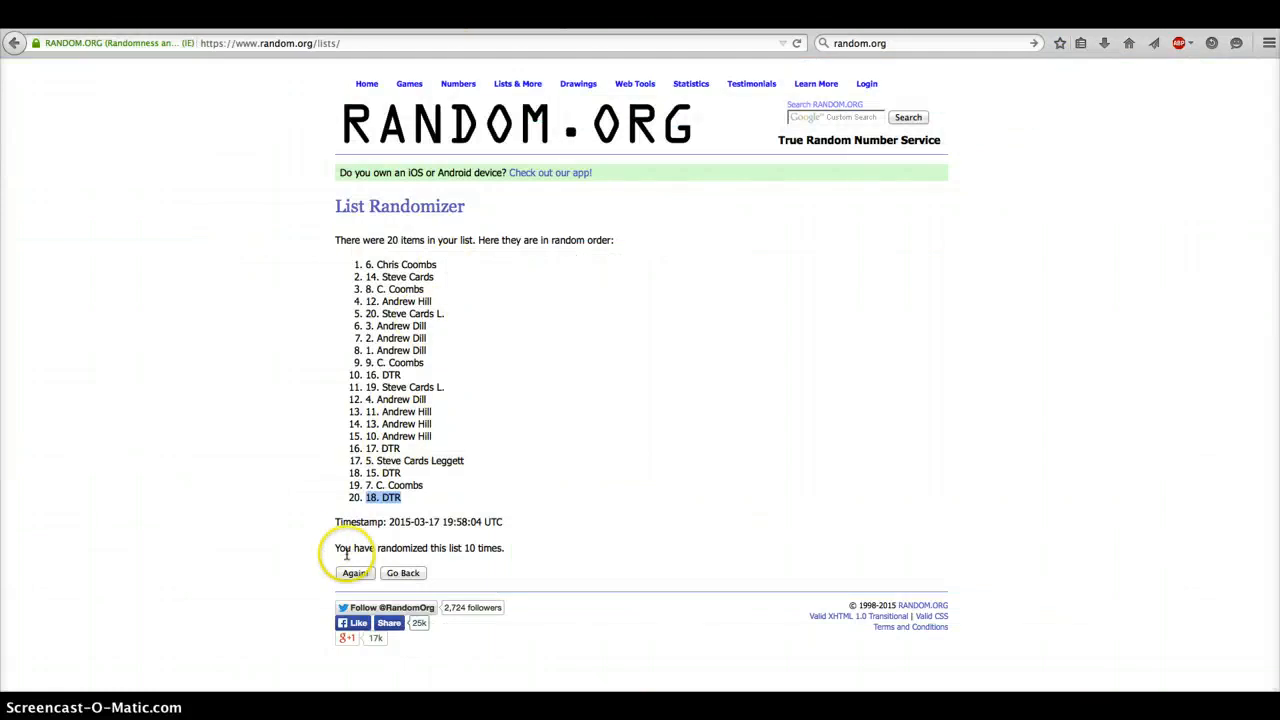
pyautogui.click(356, 572)
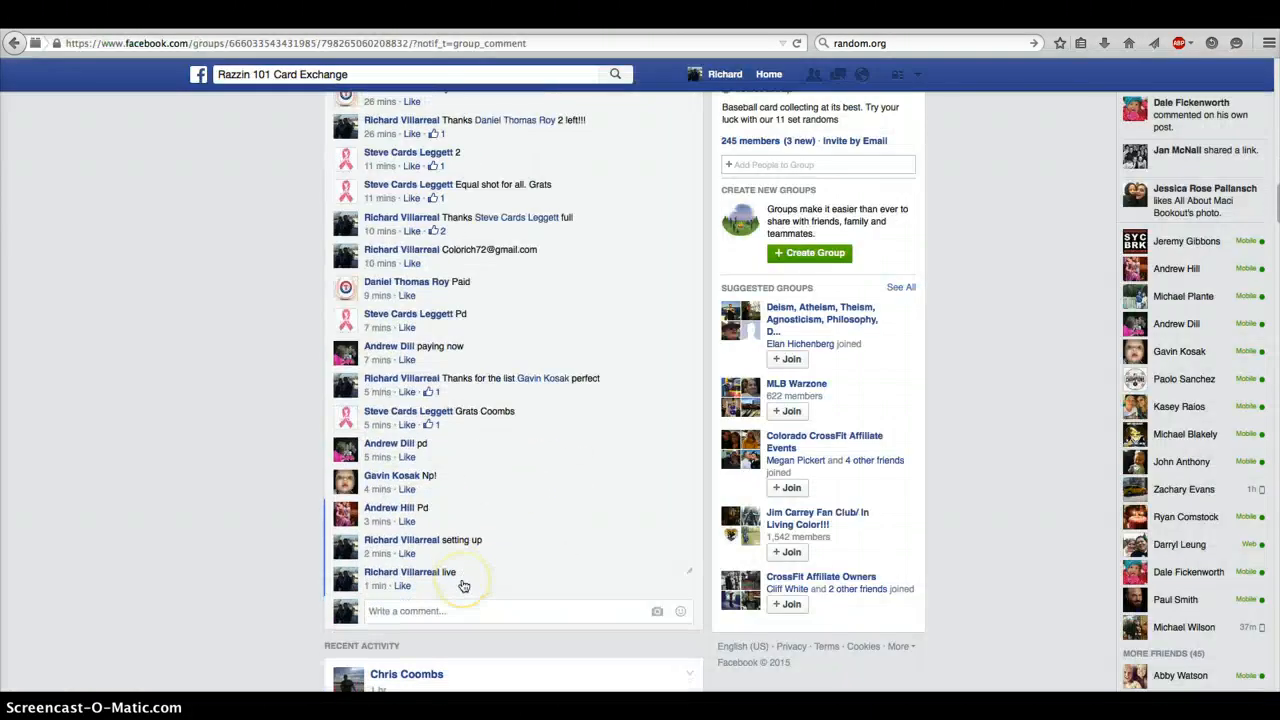
# Begin a reply comment in the thread with "don".
pyautogui.write('don')
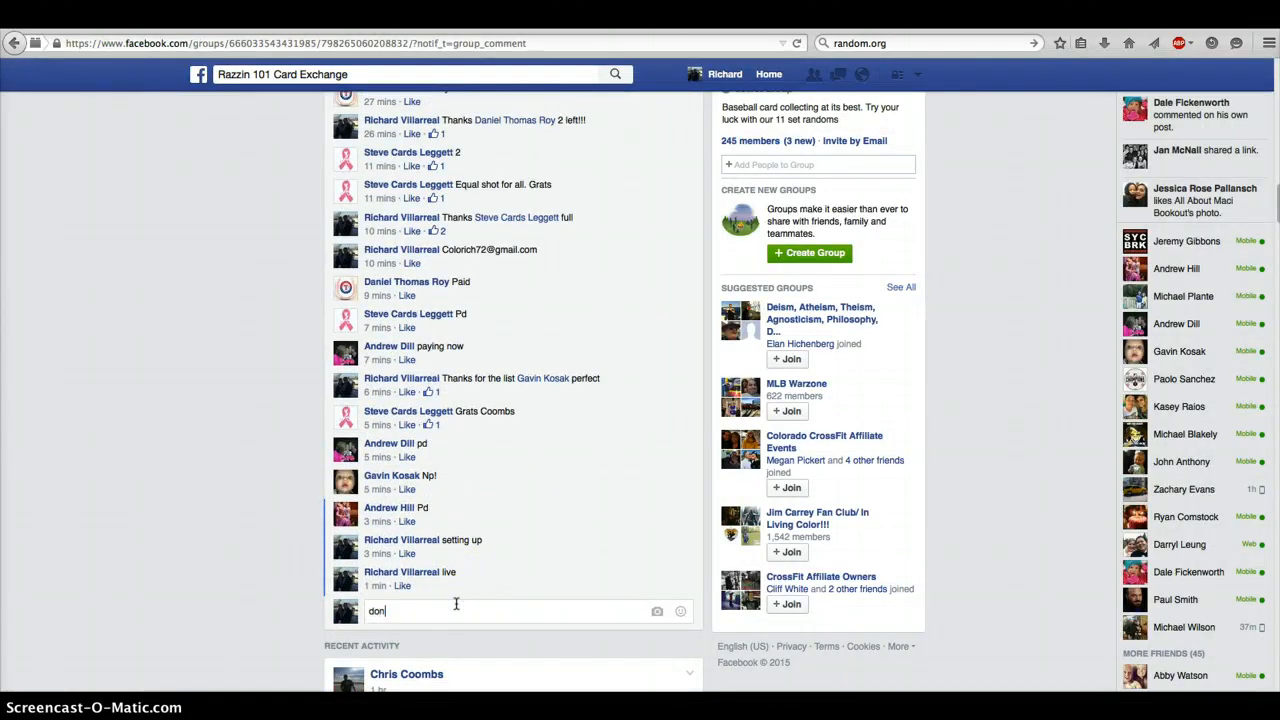